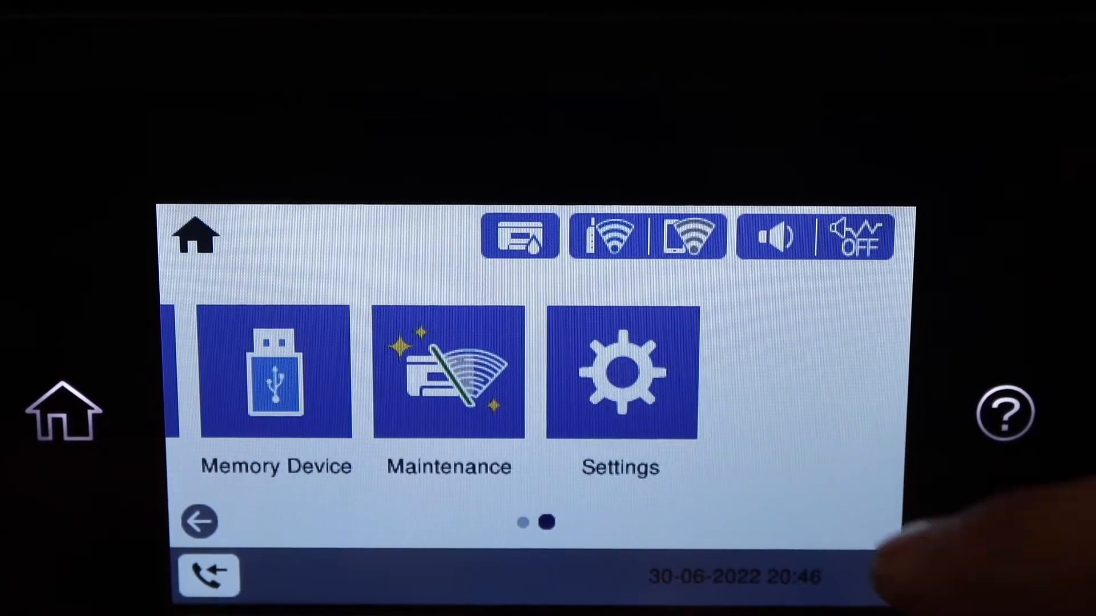
Step: Go from the home screen into Settings and then General Settings
click(620, 369)
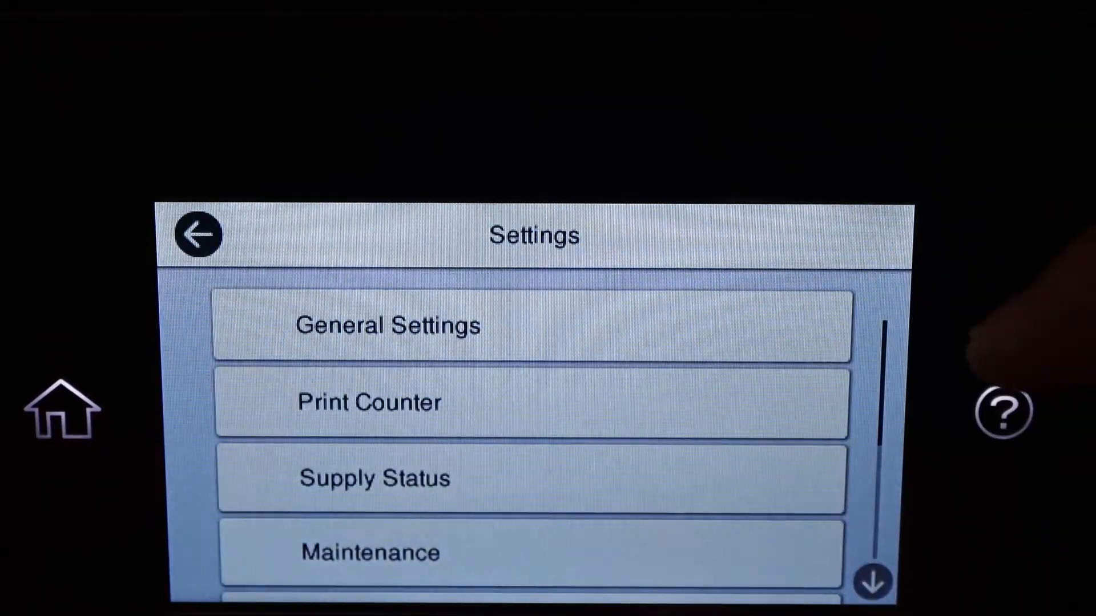
click(388, 325)
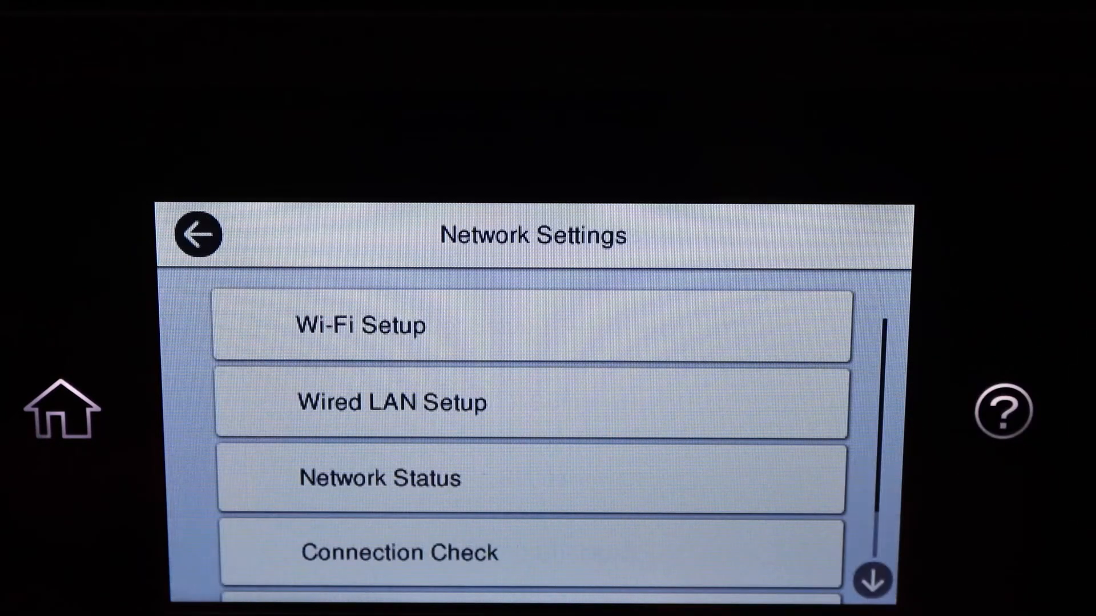
Step: Choose Wi-Fi Setup with Wi-Fi (Recommended) and run the Wi-Fi Setup Wizard to scan routers
click(533, 324)
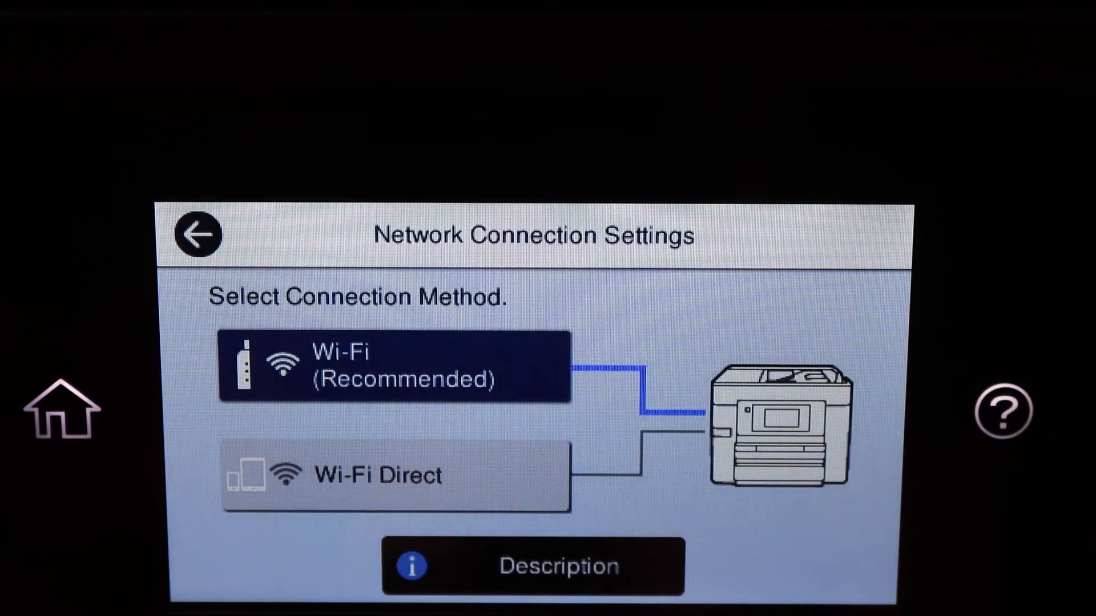
click(395, 365)
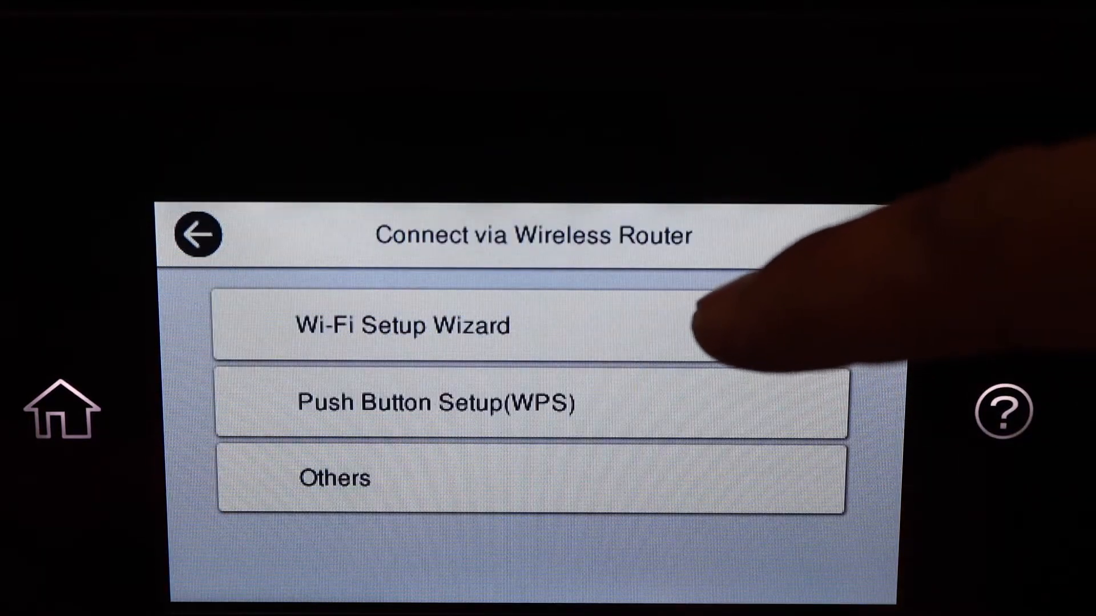
click(402, 325)
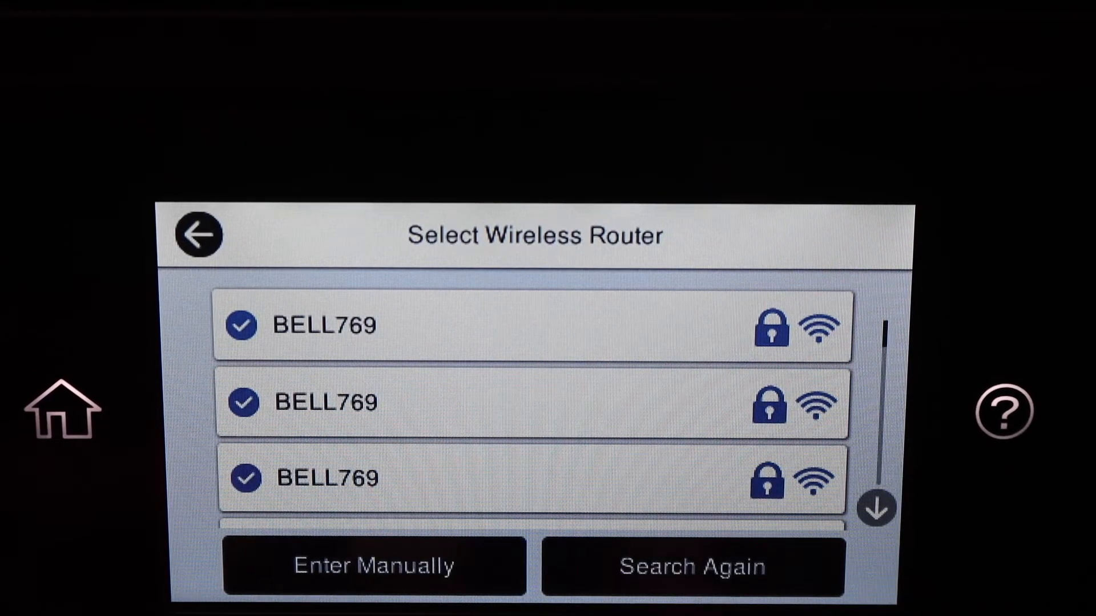
Step: Select the BELL769 network and bring up the keyboard for its password
click(375, 567)
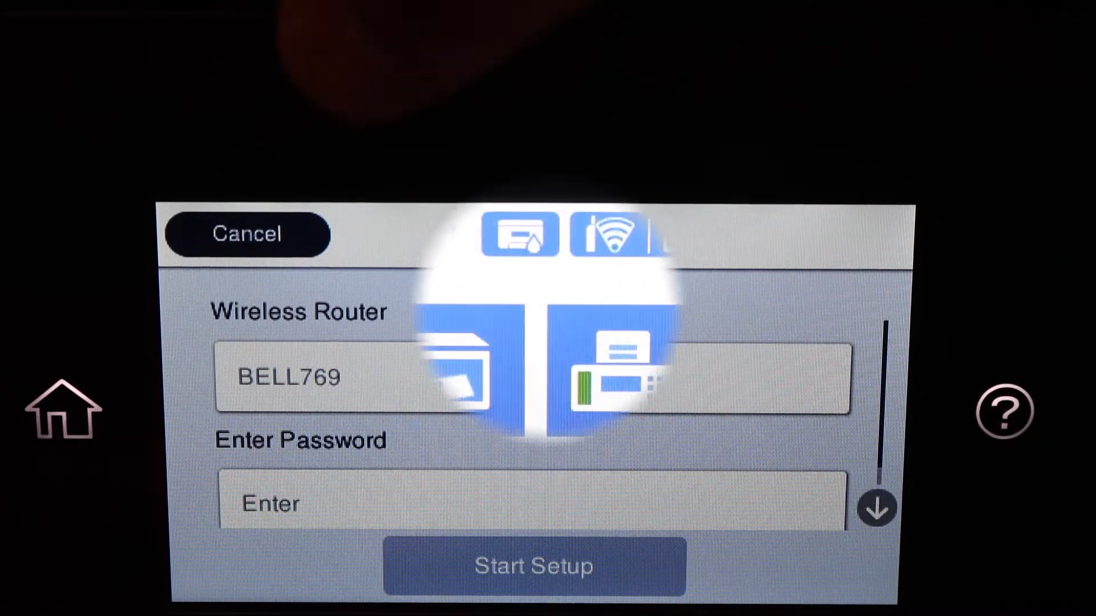
click(246, 233)
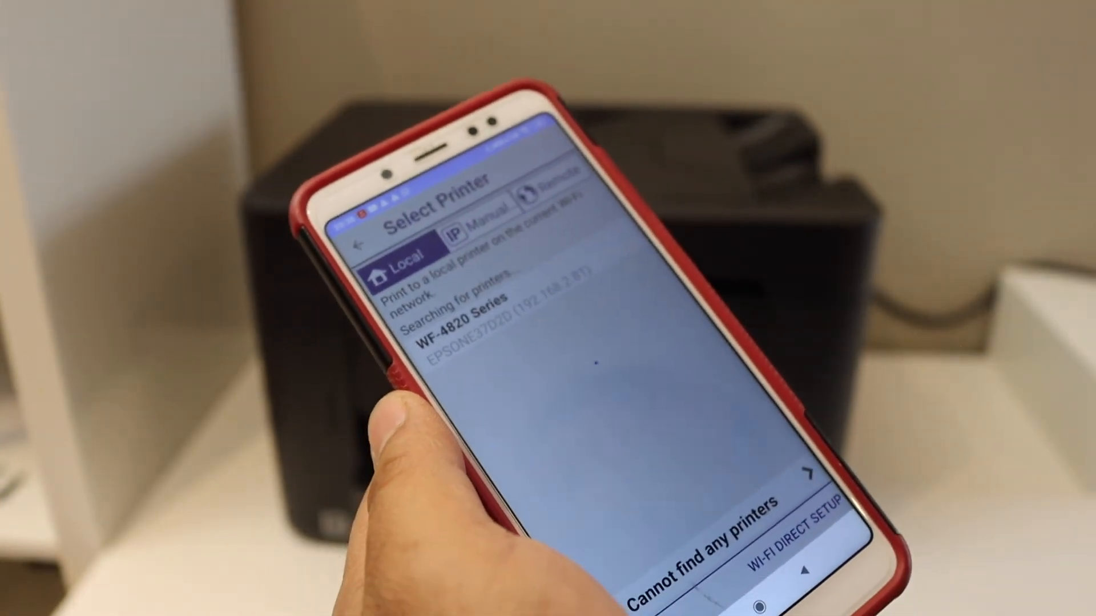
Step: Select the WF-4820 Series from the Local printer list in Epson iPrint
click(482, 328)
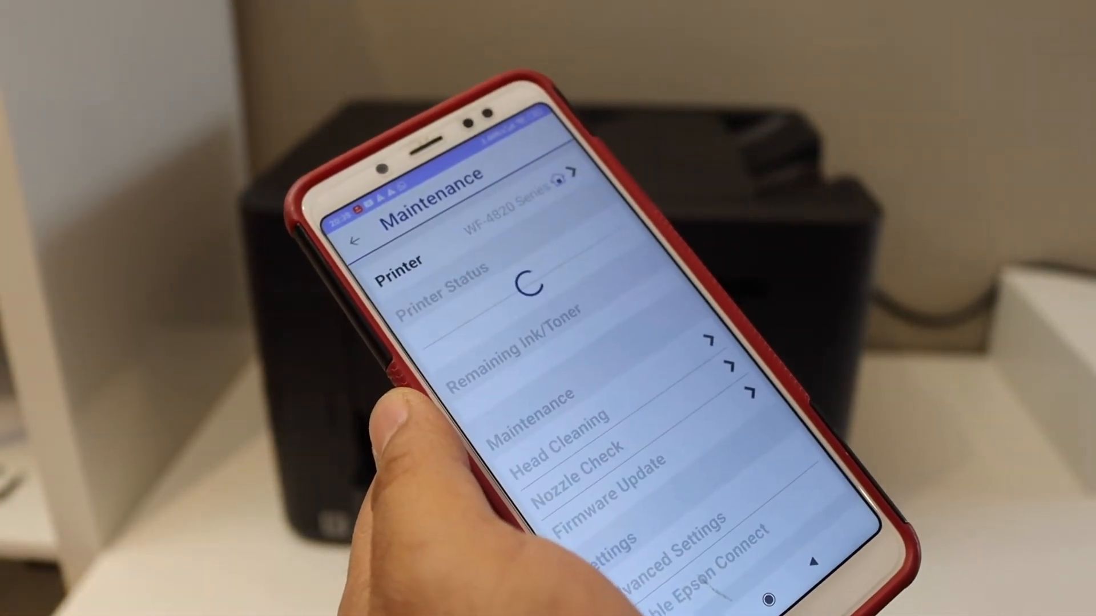